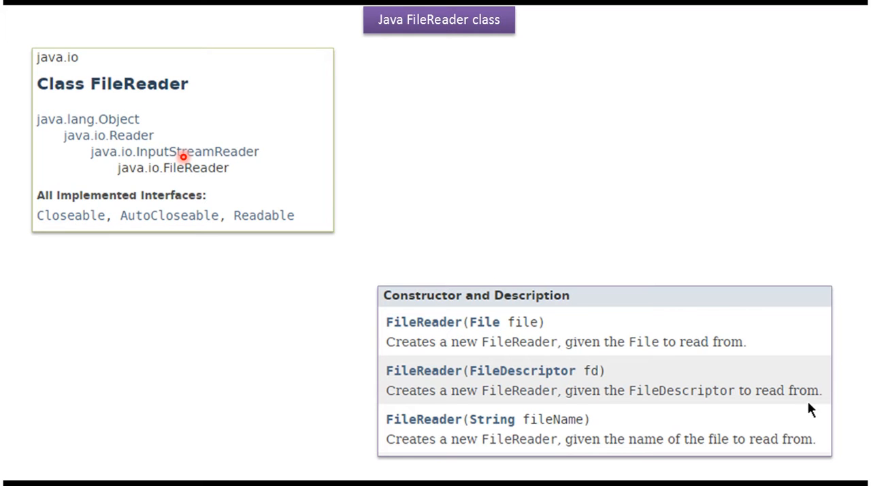
mouse_move(160, 143)
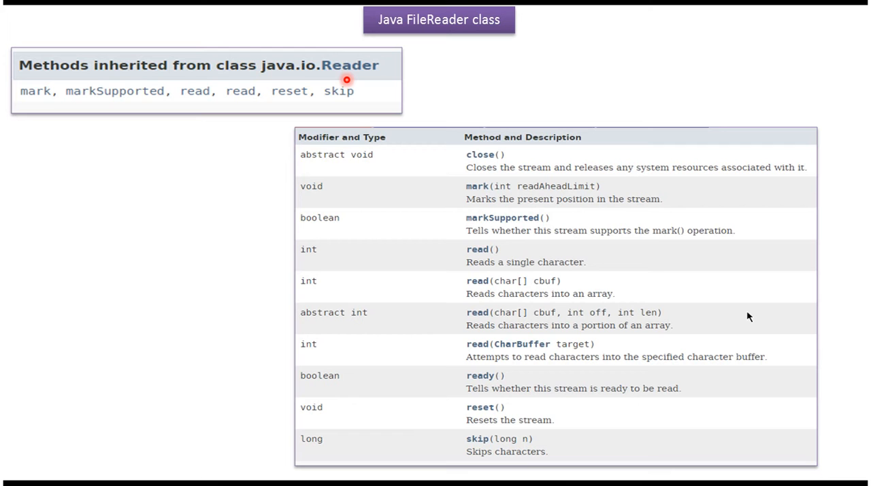
mouse_move(354, 83)
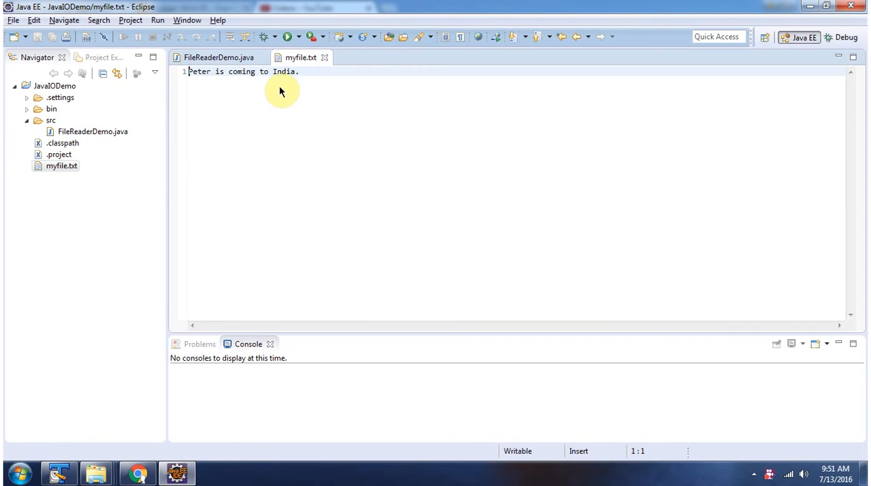
mouse_move(283, 83)
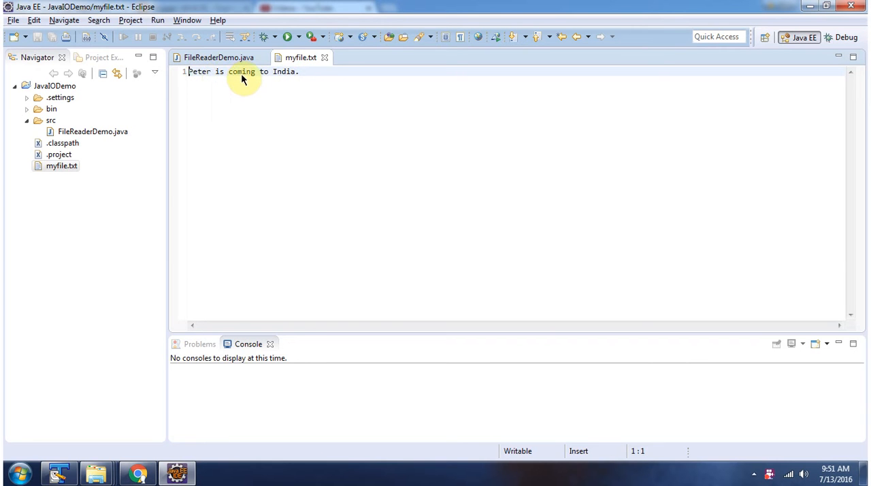
Step: Switch to the FileReaderDemo.java editor to show its source
click(218, 57)
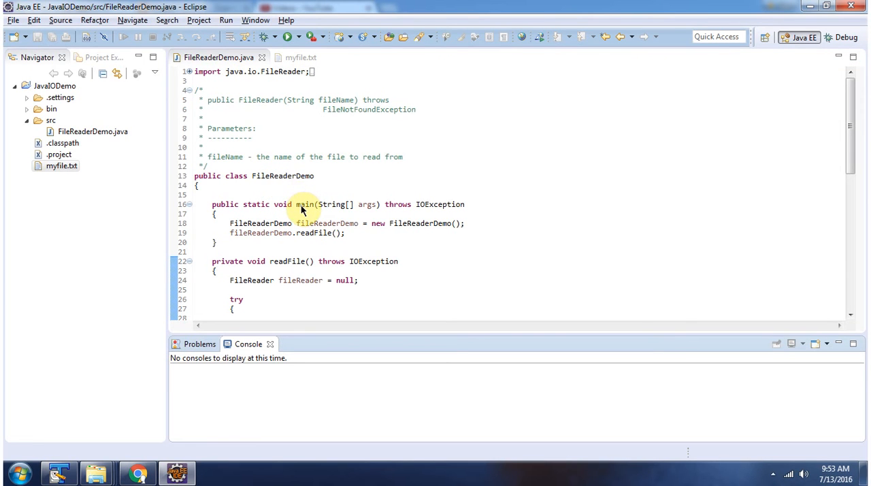
mouse_move(287, 37)
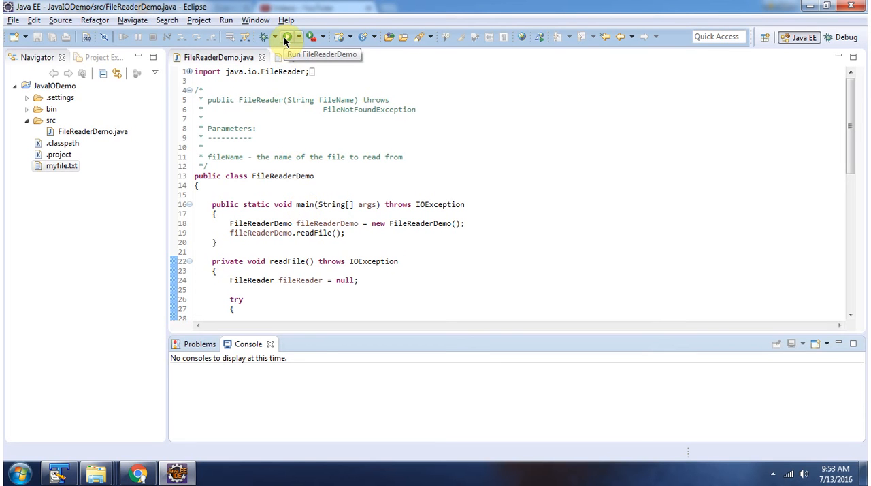
Step: Run FileReaderDemo so the console prints 'Peter is coming to India.'
click(286, 37)
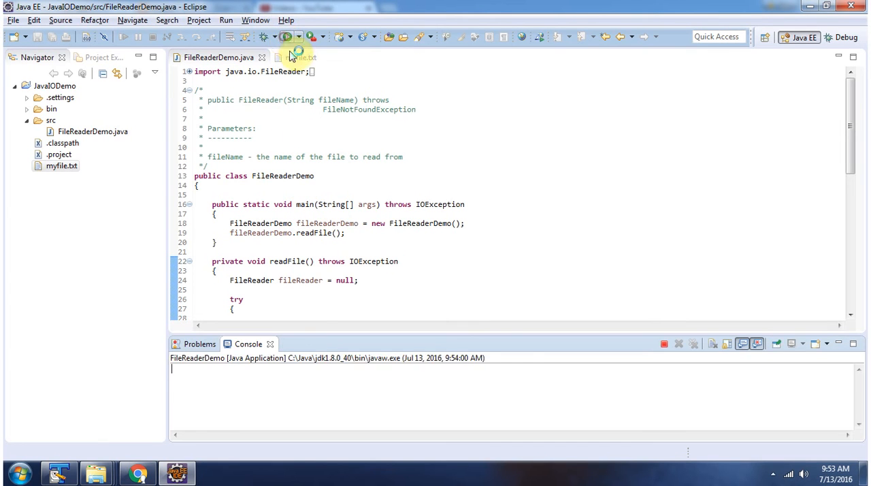
click(287, 37)
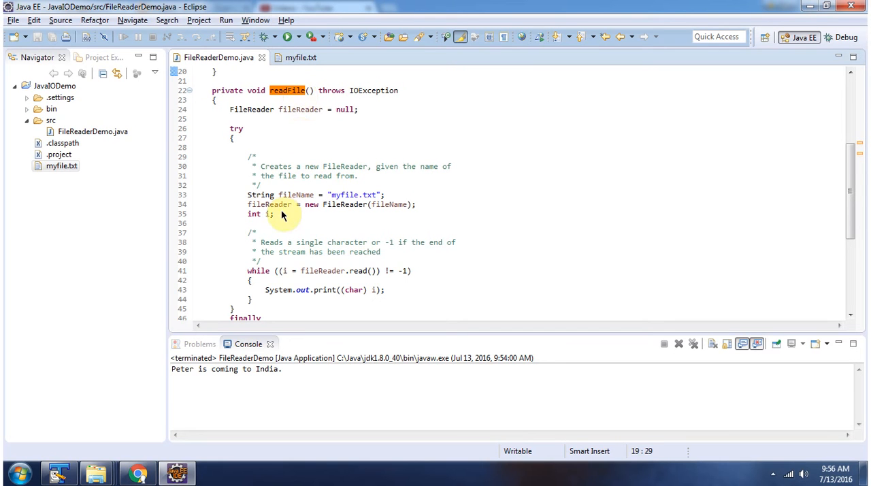
mouse_move(333, 211)
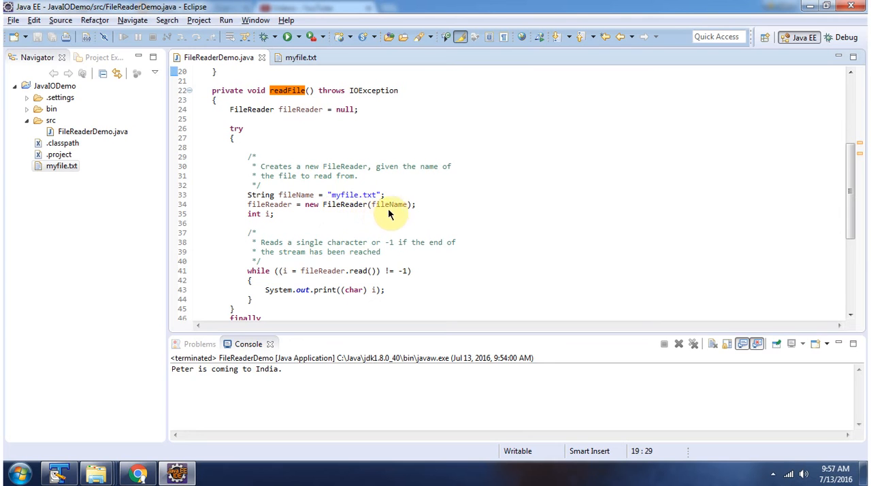
Step: Highlight every occurrence of the fileName variable from line 34
click(387, 204)
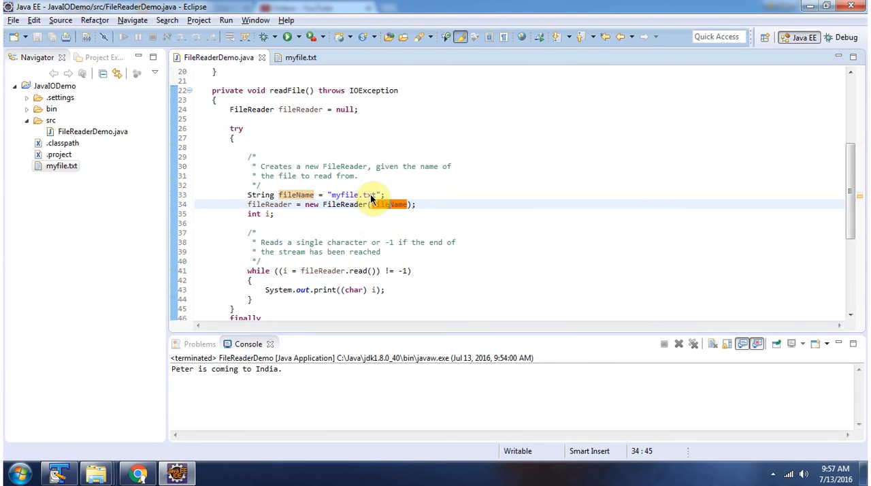
scroll(down, 3)
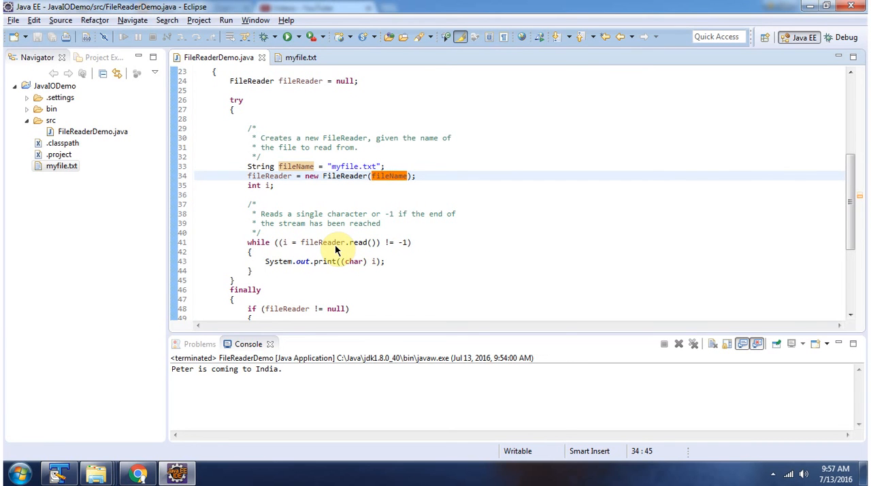
mouse_move(354, 247)
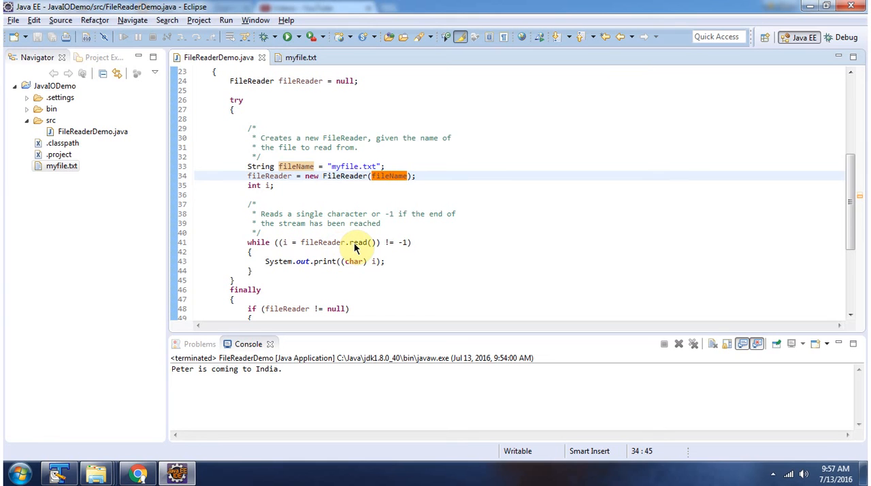
mouse_move(343, 264)
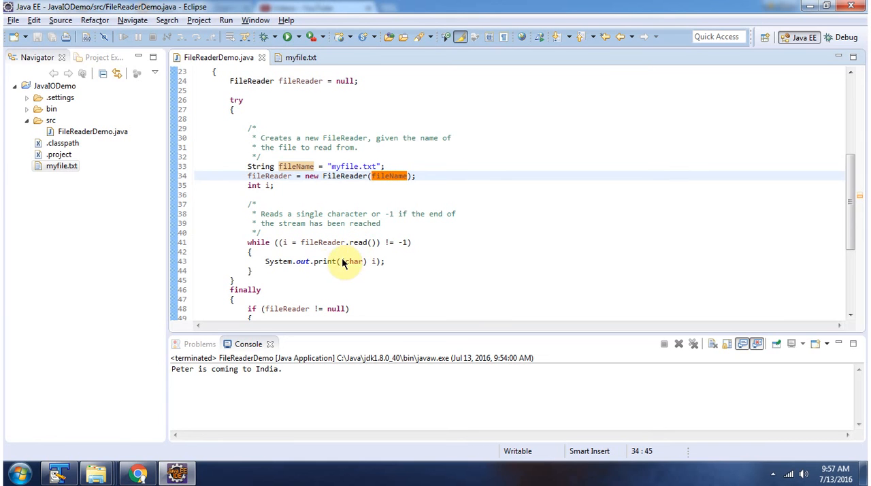
mouse_move(239, 394)
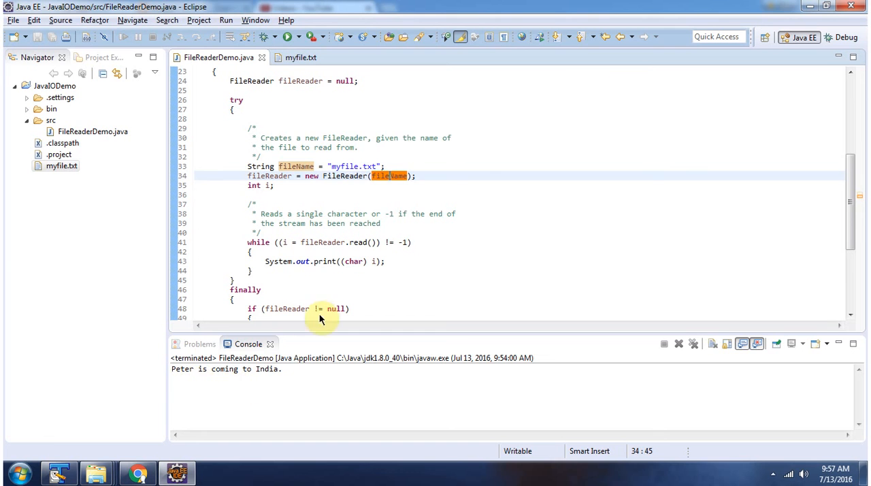
scroll(down, 3)
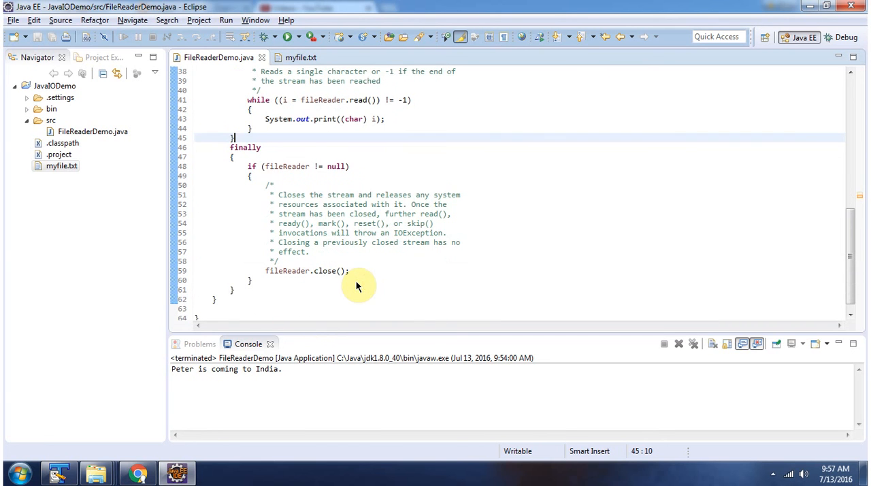